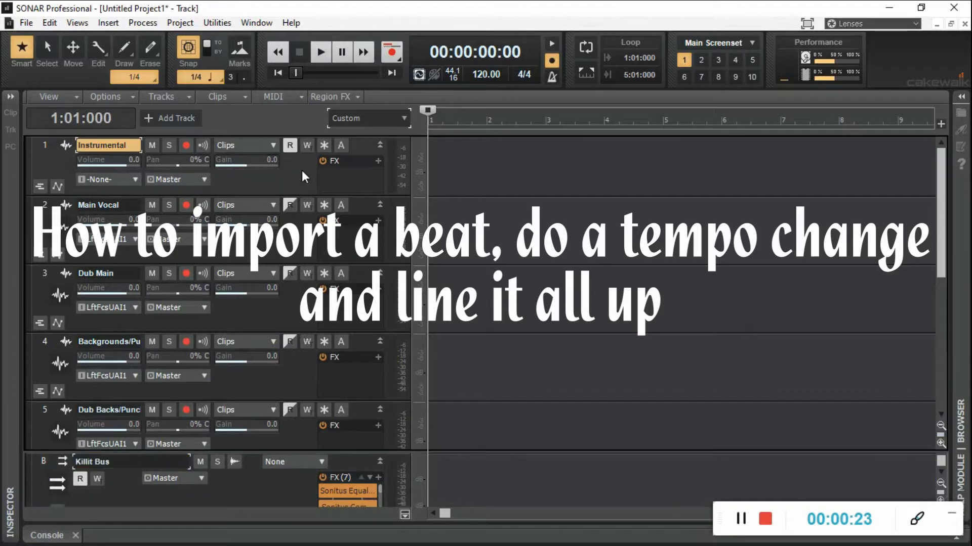
Select the Instrumental track and open the Import Audio dialog.
{"action": "left_click", "coordinate": [26, 23]}
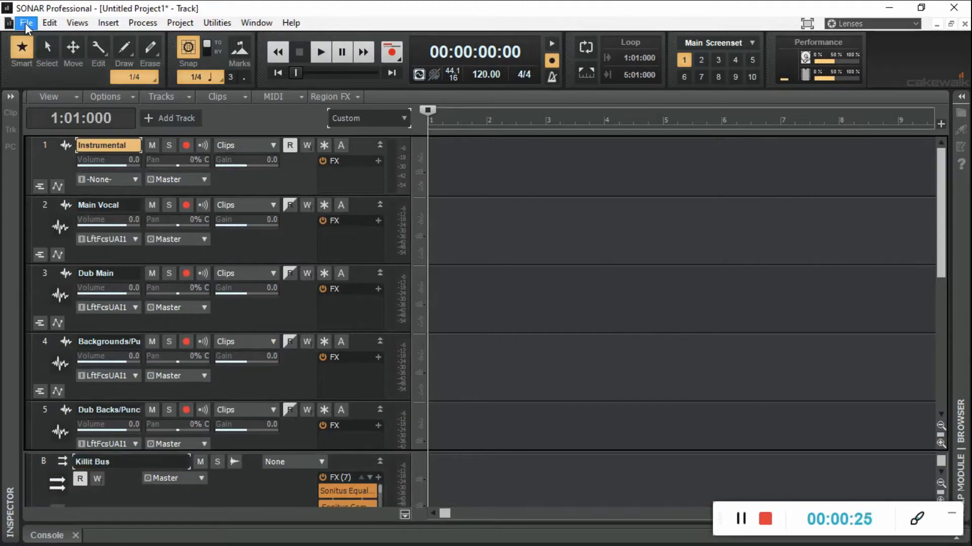
{"action": "left_click", "coordinate": [25, 23]}
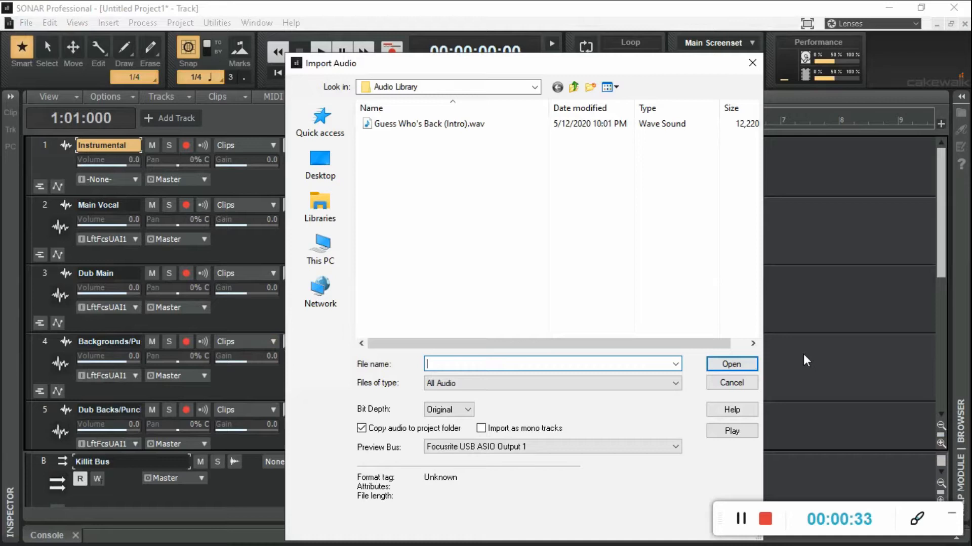
Browse to This PC > Seagate Backup Plus Drive > KileKillit > Beats.
{"action": "left_click", "coordinate": [320, 250]}
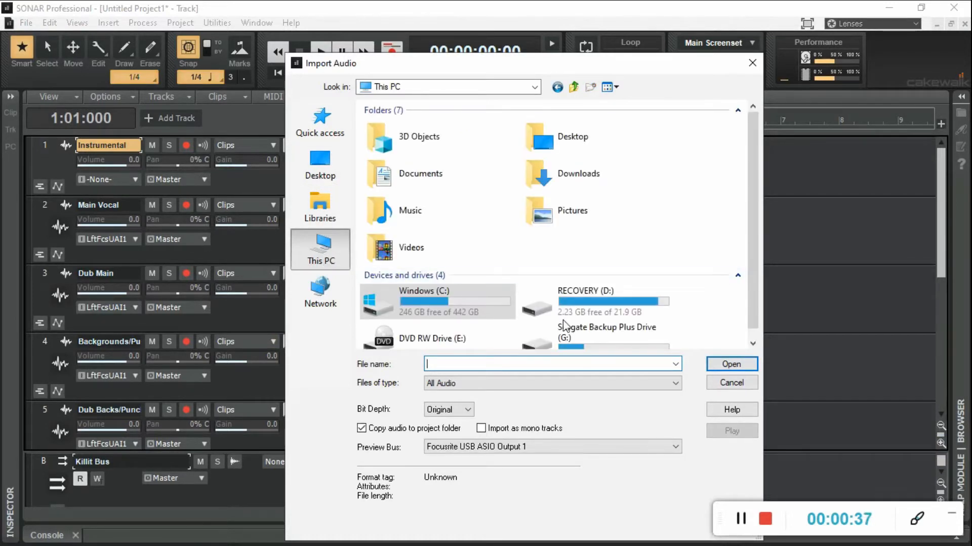
{"action": "double_click", "coordinate": [607, 329]}
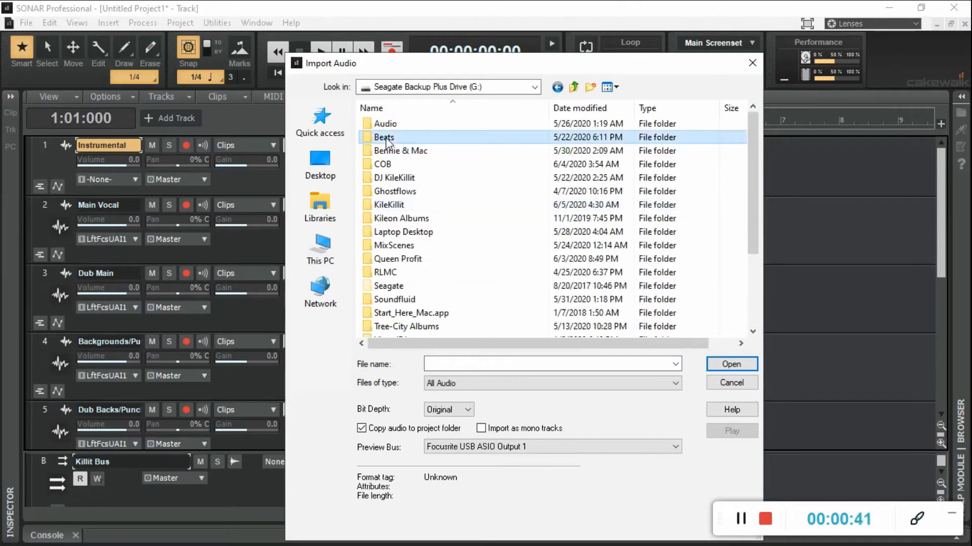
{"action": "double_click", "coordinate": [383, 137]}
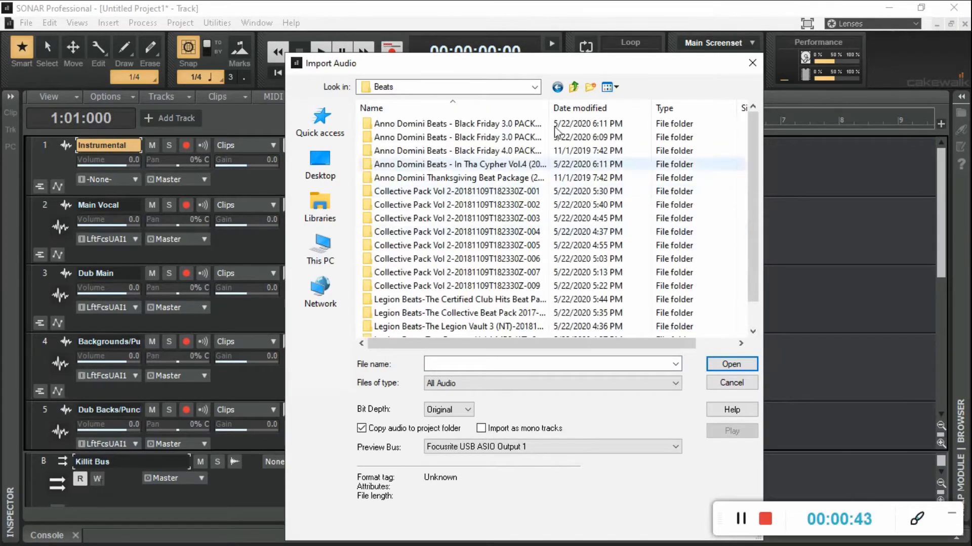
{"action": "double_click", "coordinate": [457, 164]}
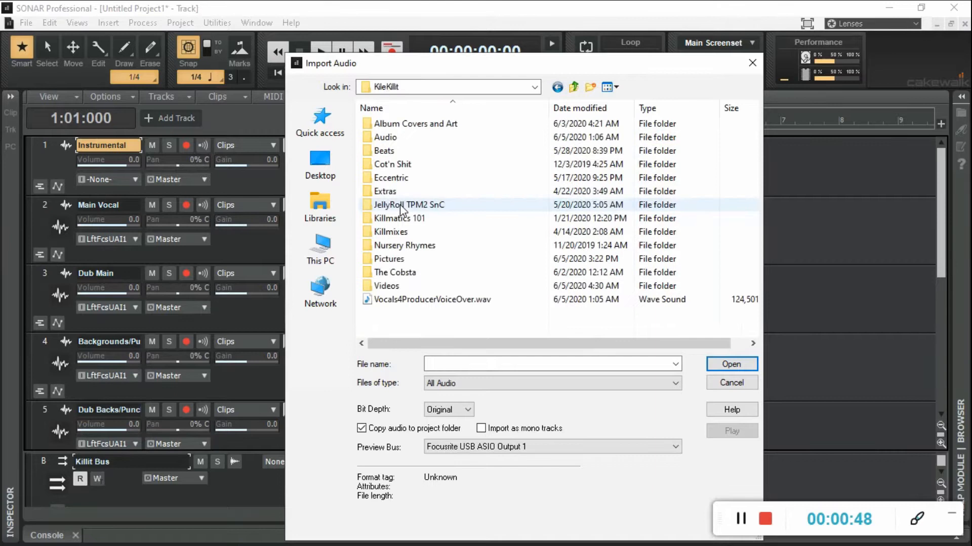
{"action": "double_click", "coordinate": [384, 151]}
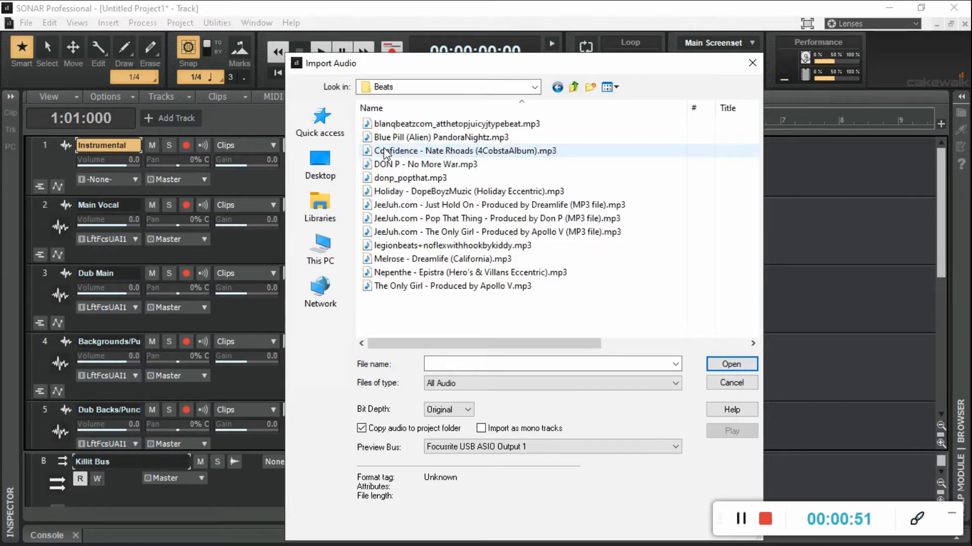
Import the blanqbeatz beat MP3 onto the Instrumental track.
{"action": "left_click", "coordinate": [454, 124]}
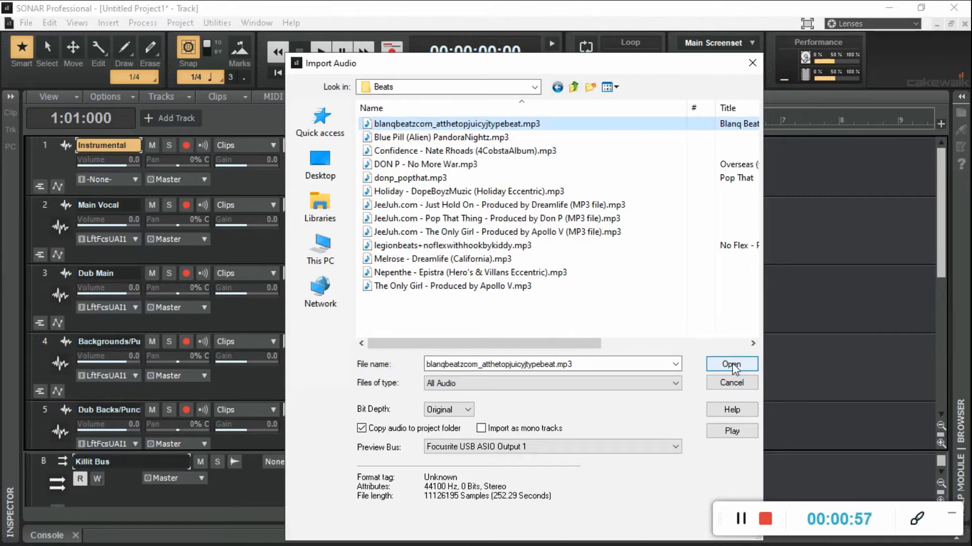
{"action": "left_click", "coordinate": [731, 364]}
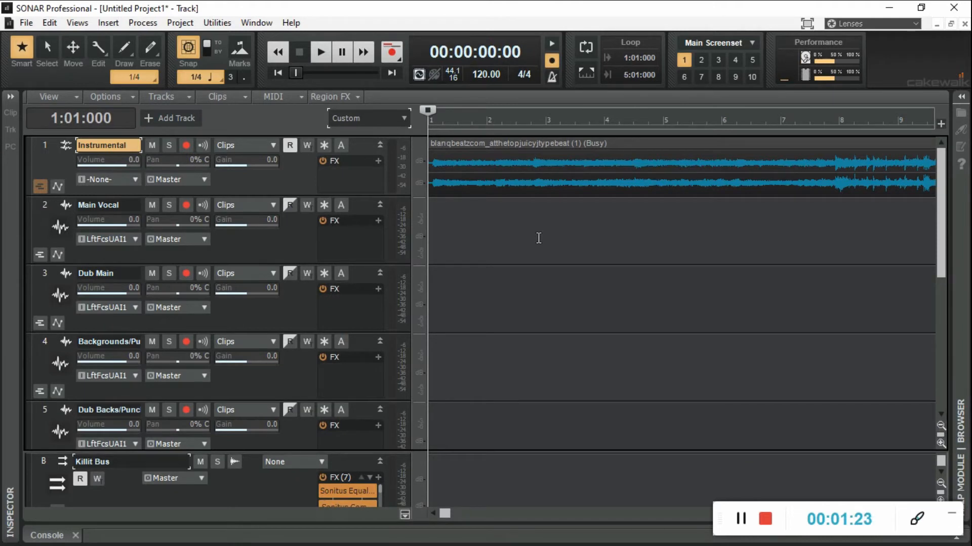
{"action": "mouse_move", "coordinate": [566, 250]}
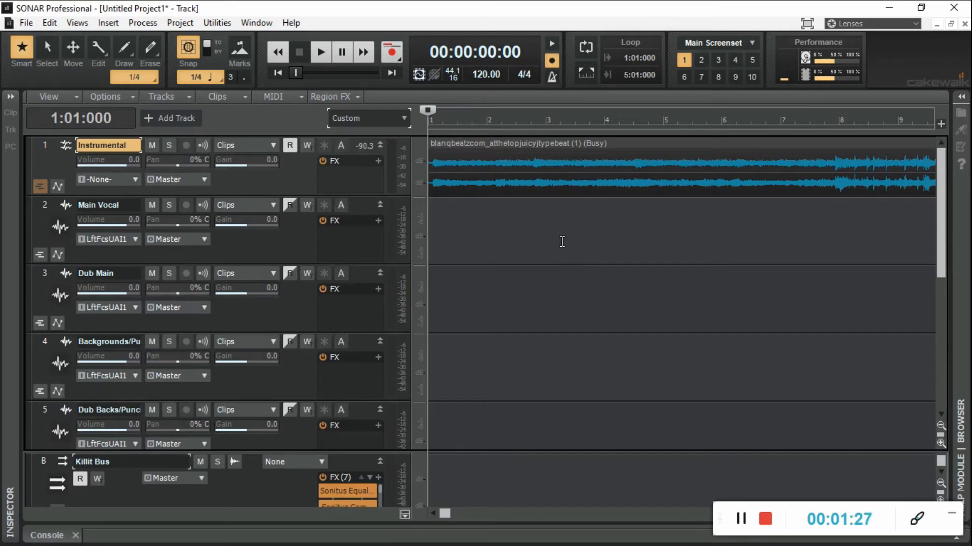
Play back the imported blanqbeatz beat.
{"action": "left_click", "coordinate": [320, 52]}
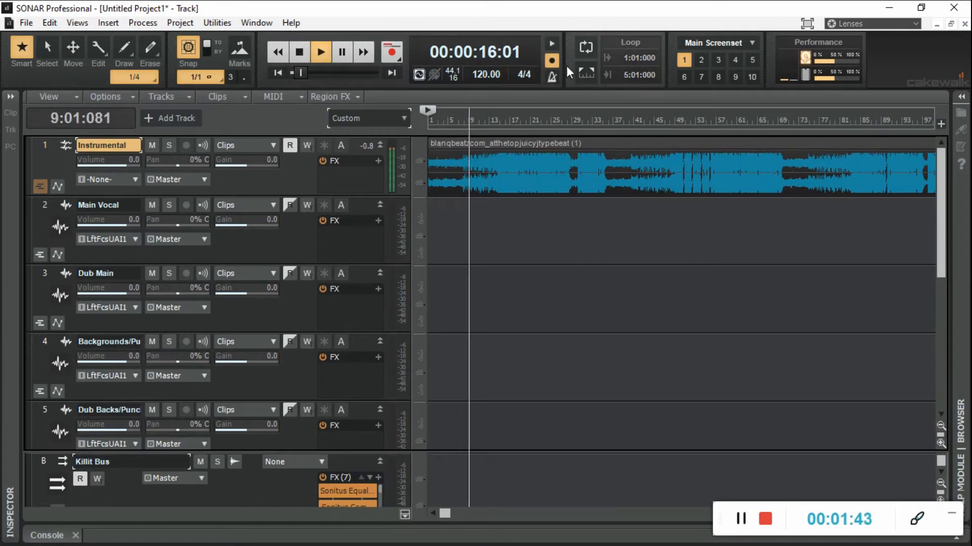
Insert a tempo change replacing 120 BPM with 70 BPM.
{"action": "left_click", "coordinate": [179, 23]}
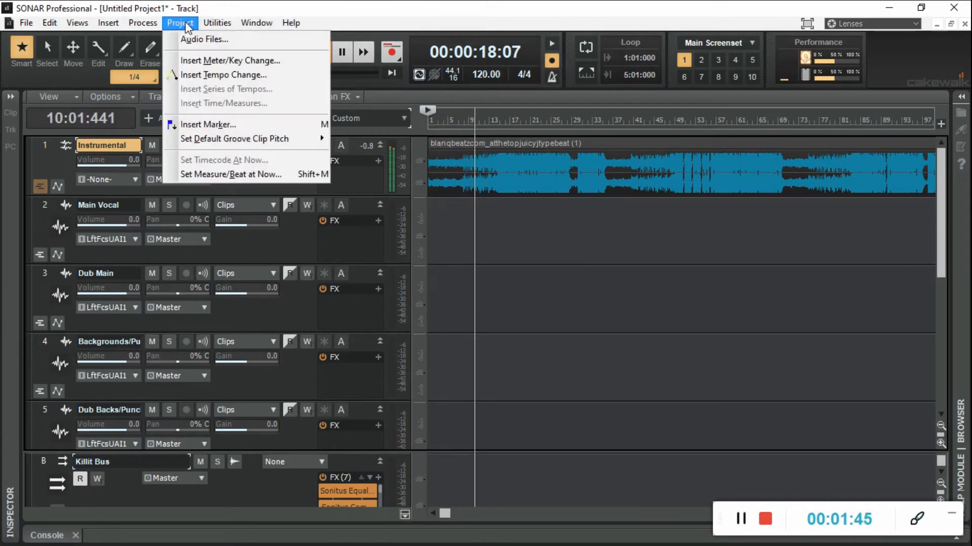
{"action": "mouse_move", "coordinate": [223, 74]}
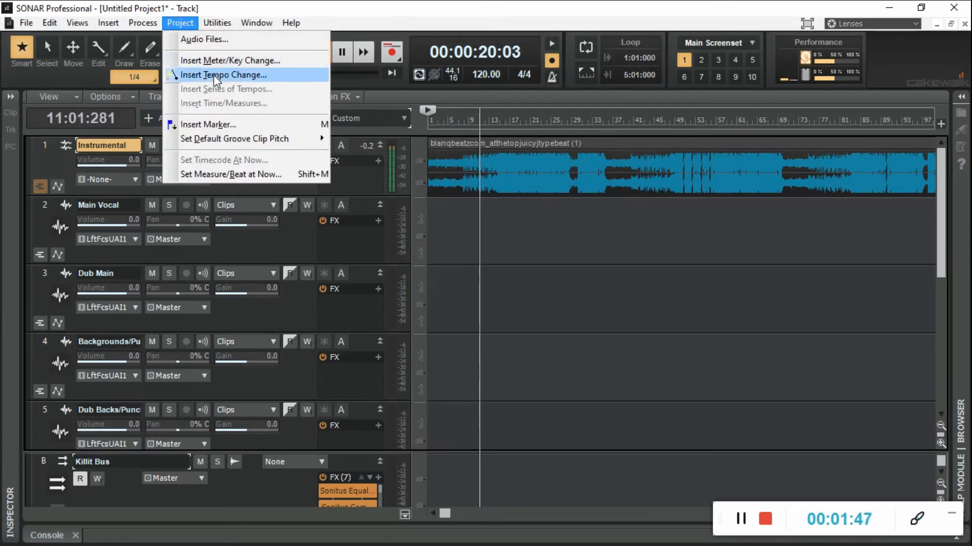
{"action": "left_click", "coordinate": [223, 75]}
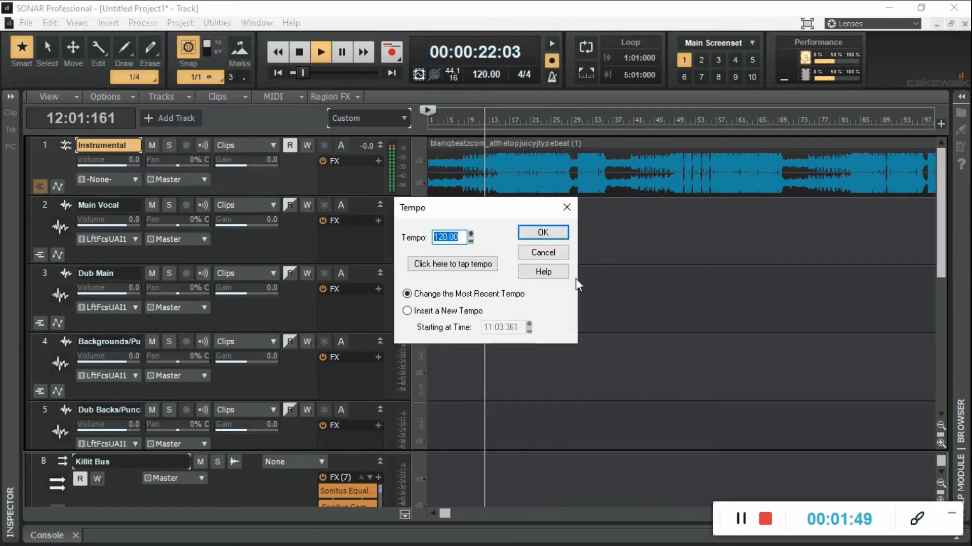
{"action": "left_click", "coordinate": [452, 264]}
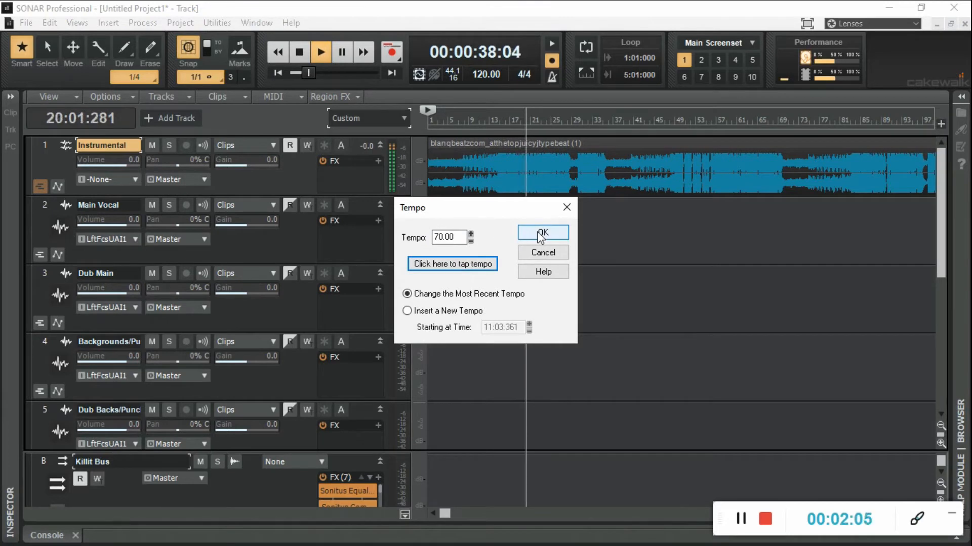
{"action": "left_click", "coordinate": [541, 233]}
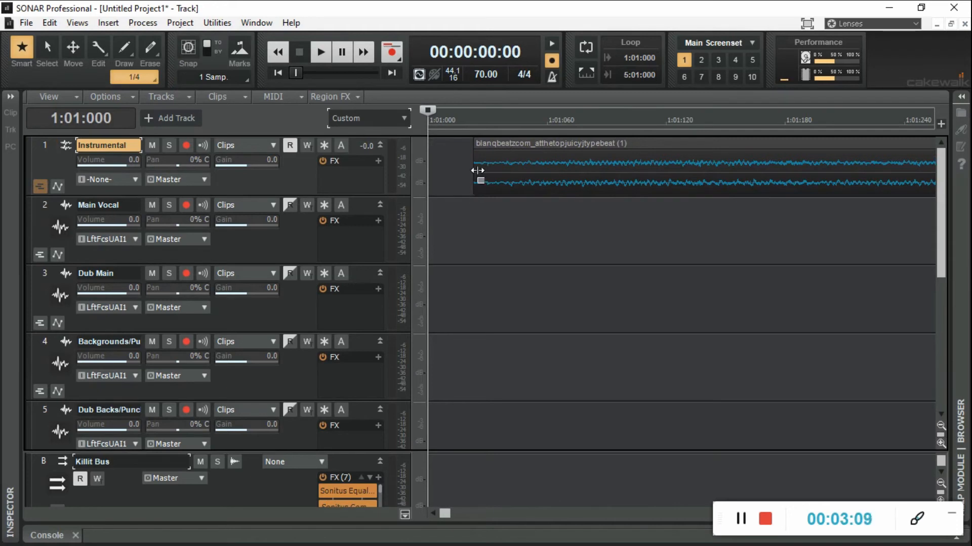
{"action": "mouse_move", "coordinate": [505, 143]}
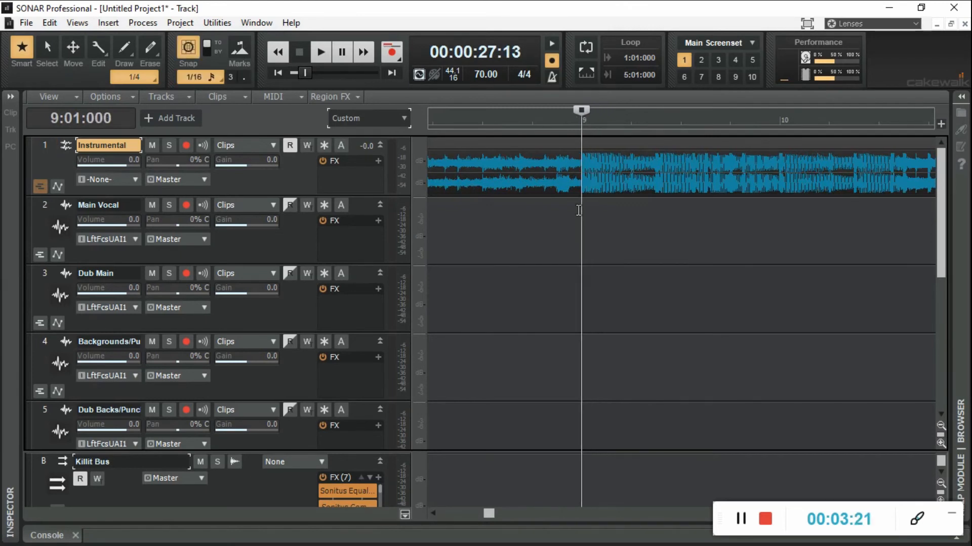
Switch to the Split tool for cutting the beat clip.
{"action": "left_click", "coordinate": [197, 77]}
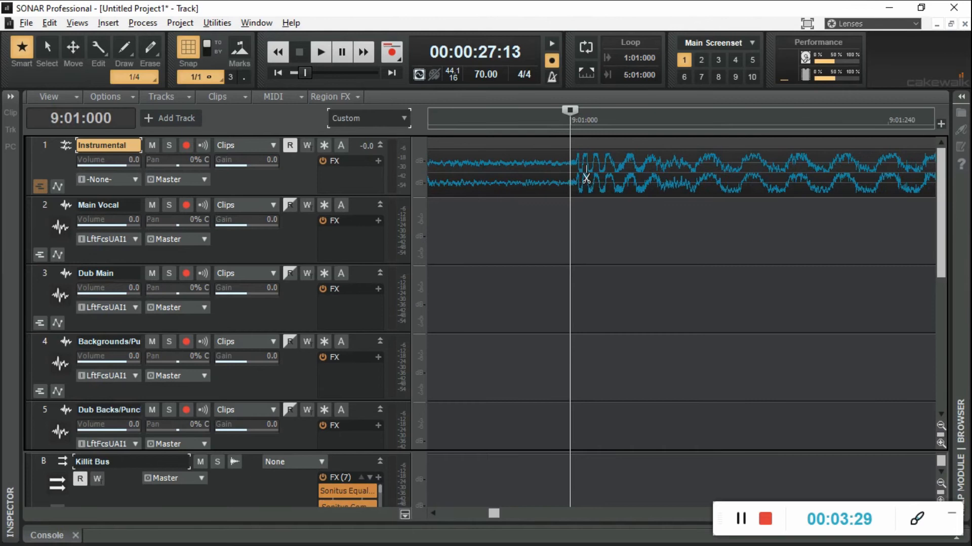
{"action": "mouse_move", "coordinate": [594, 231]}
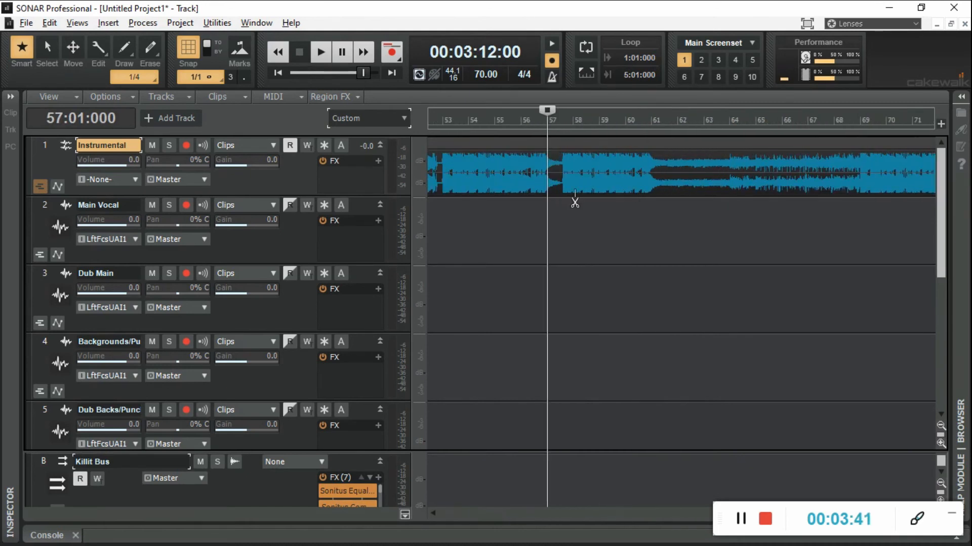
{"action": "mouse_move", "coordinate": [495, 216]}
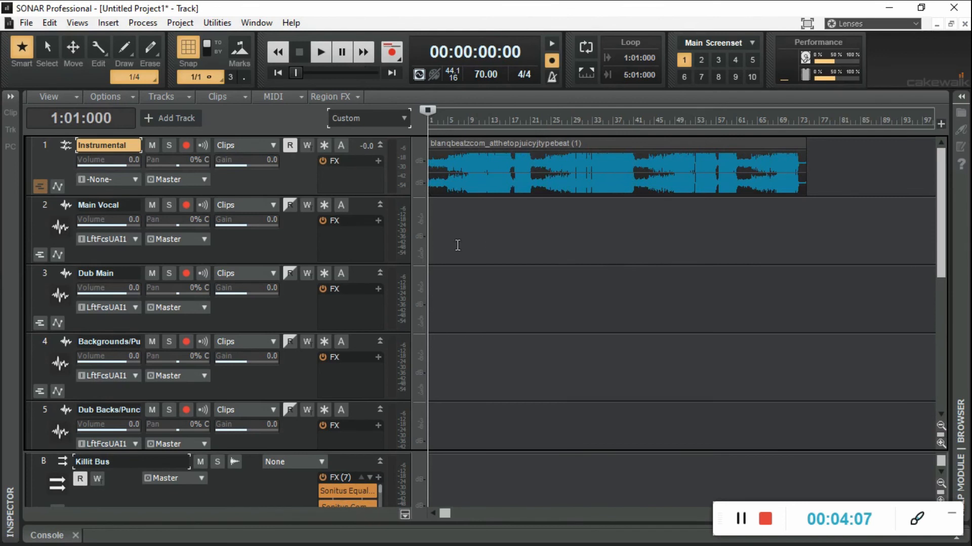
{"action": "mouse_move", "coordinate": [303, 243]}
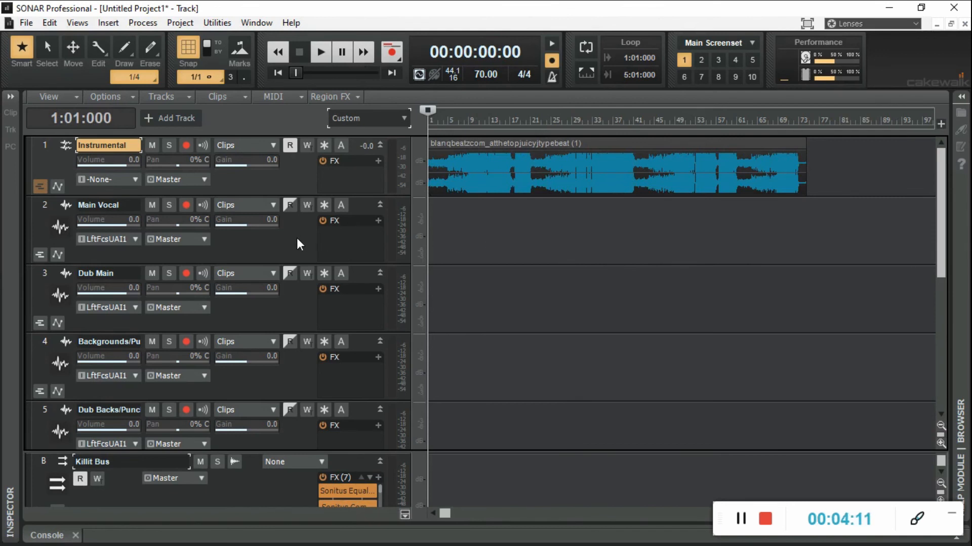
{"action": "mouse_move", "coordinate": [253, 216]}
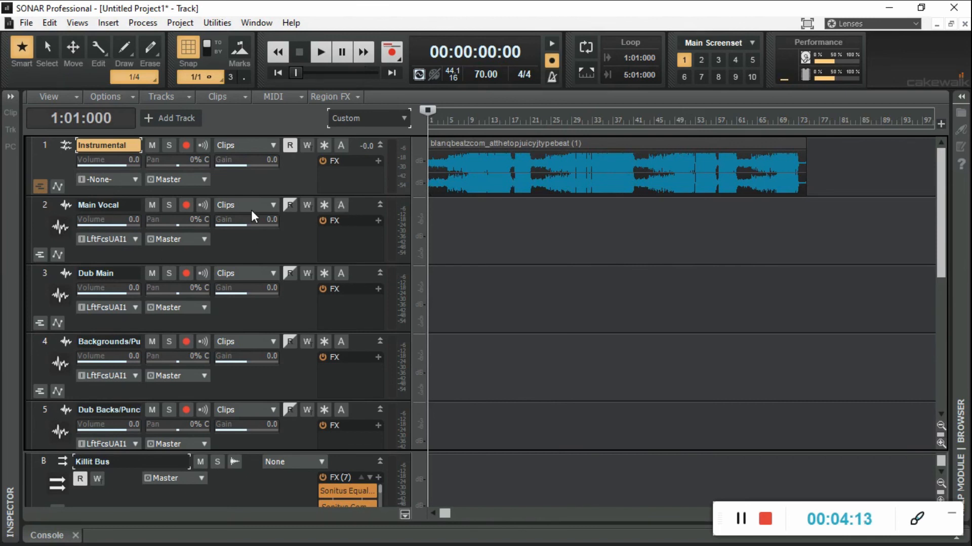